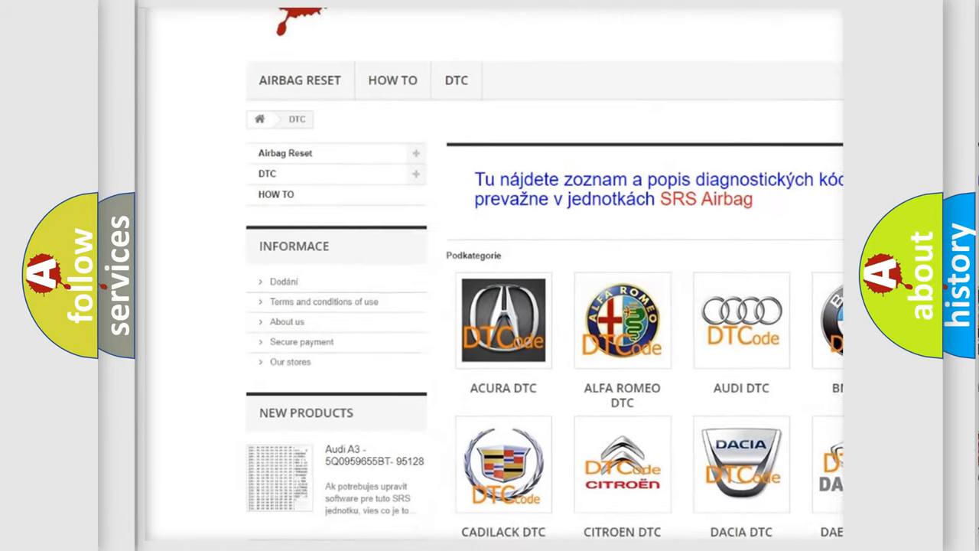
scroll(down, 3)
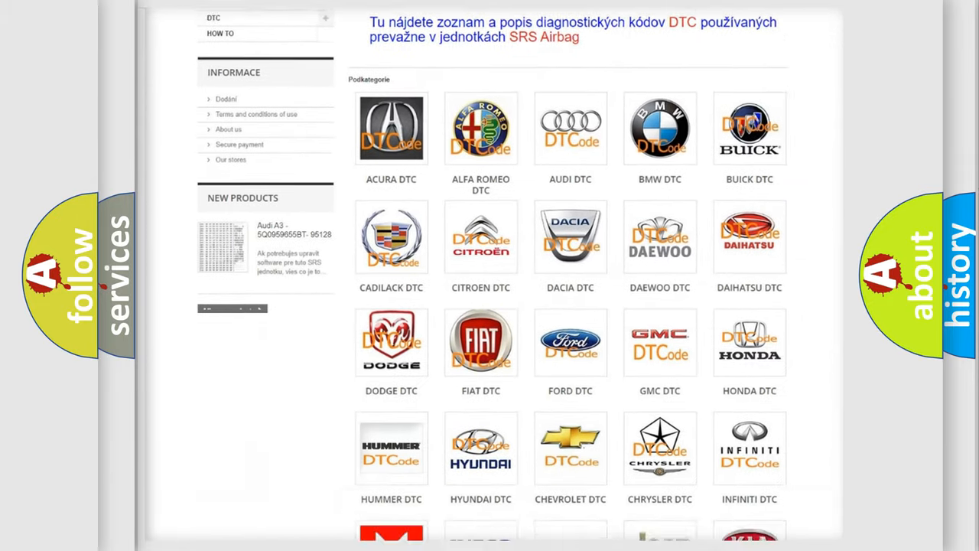
scroll(down, 3)
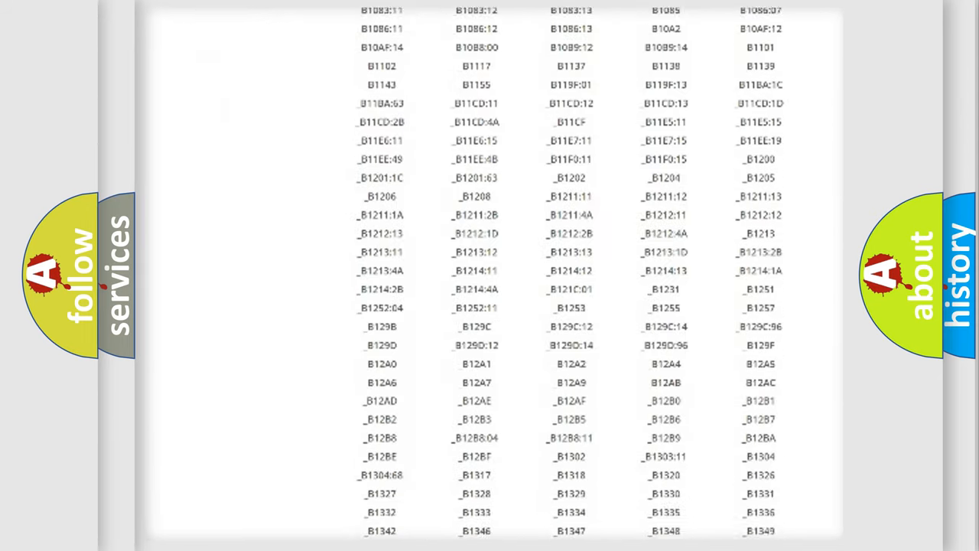
scroll(down, 3)
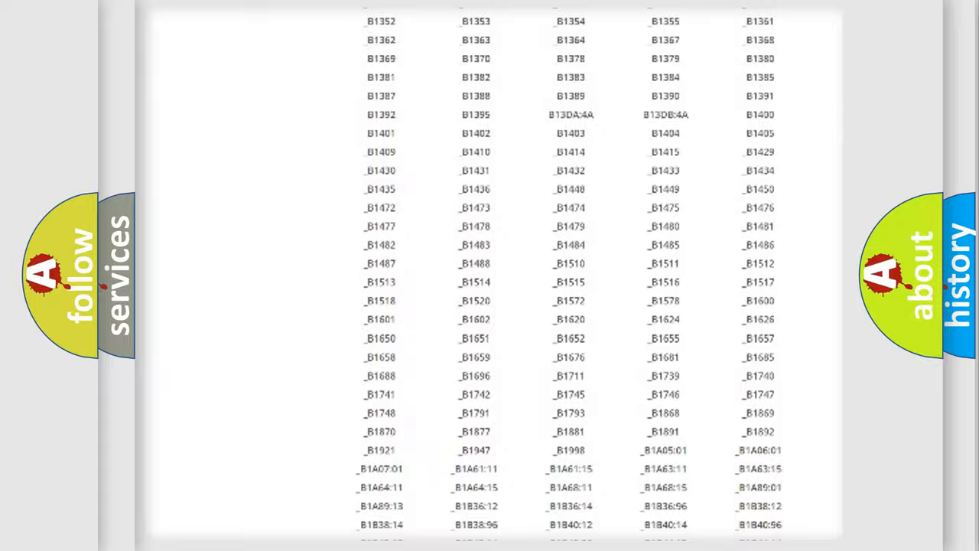